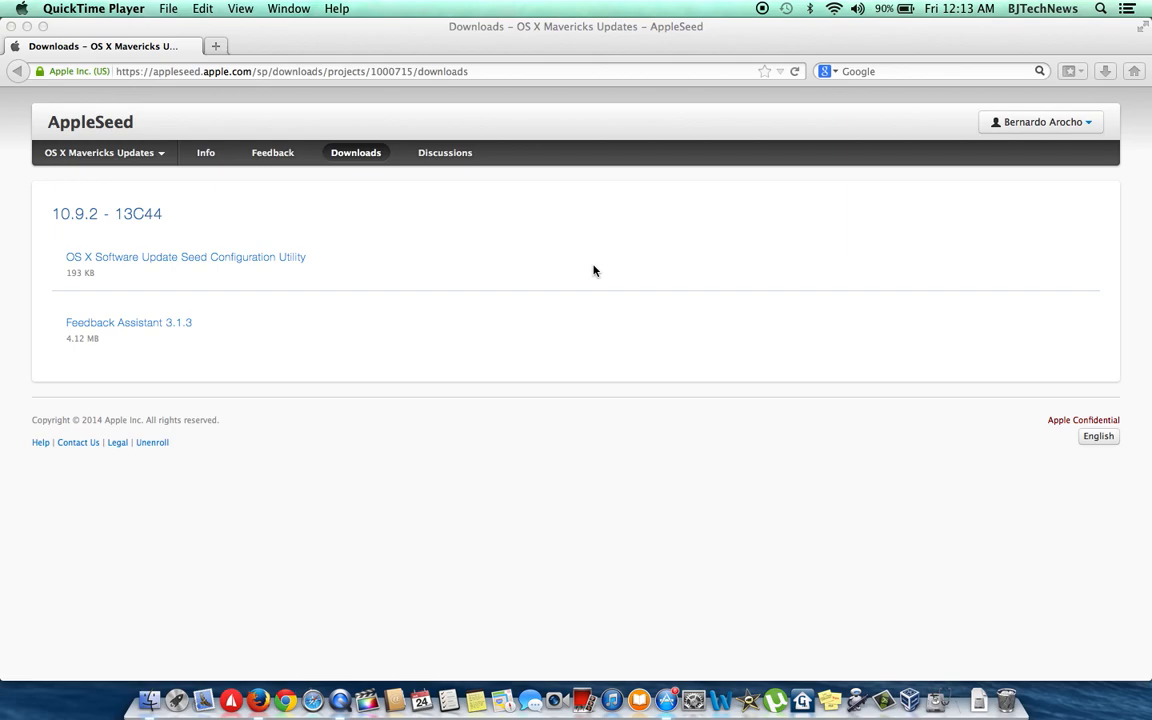
Open About This Mac from the Apple menu and reveal build 13C39 for OS X 10.9.2
left_click(13, 10)
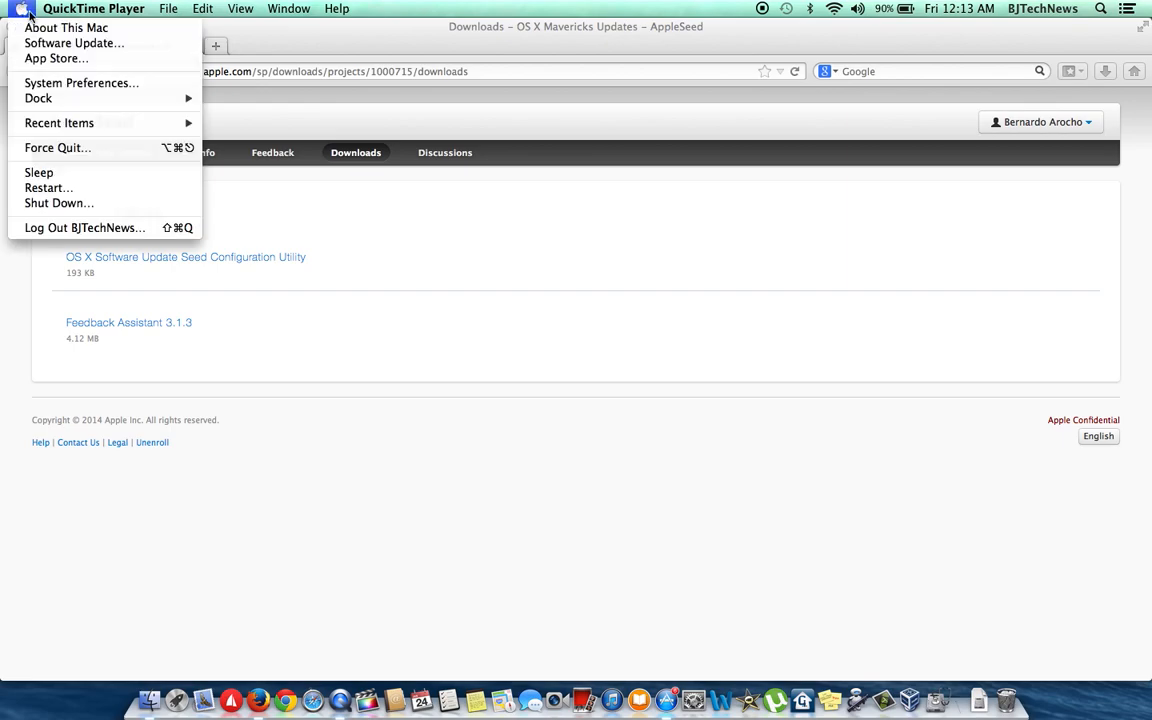
left_click(79, 27)
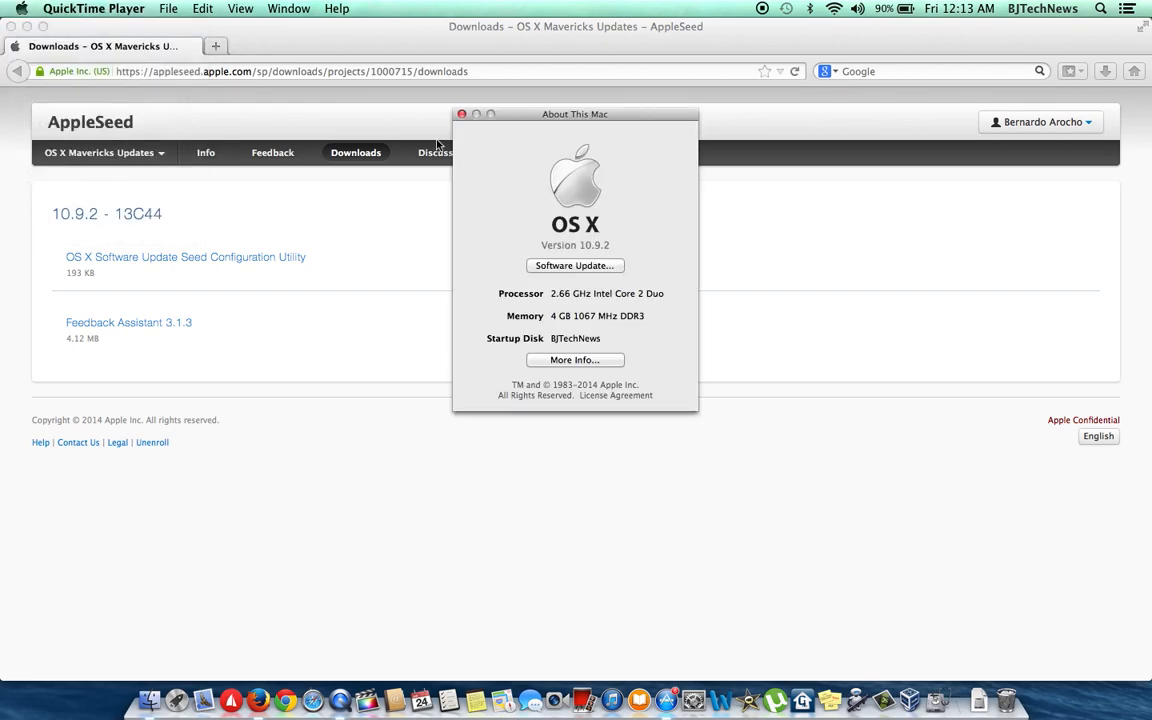
left_click(575, 245)
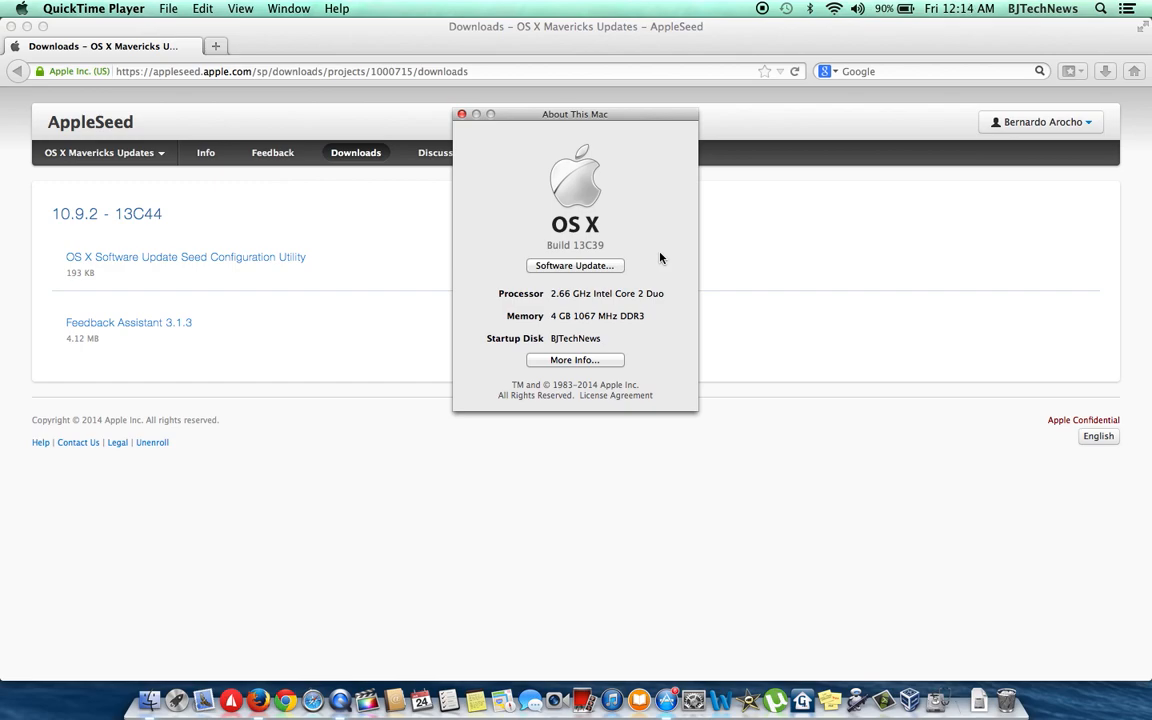
mouse_move(476, 146)
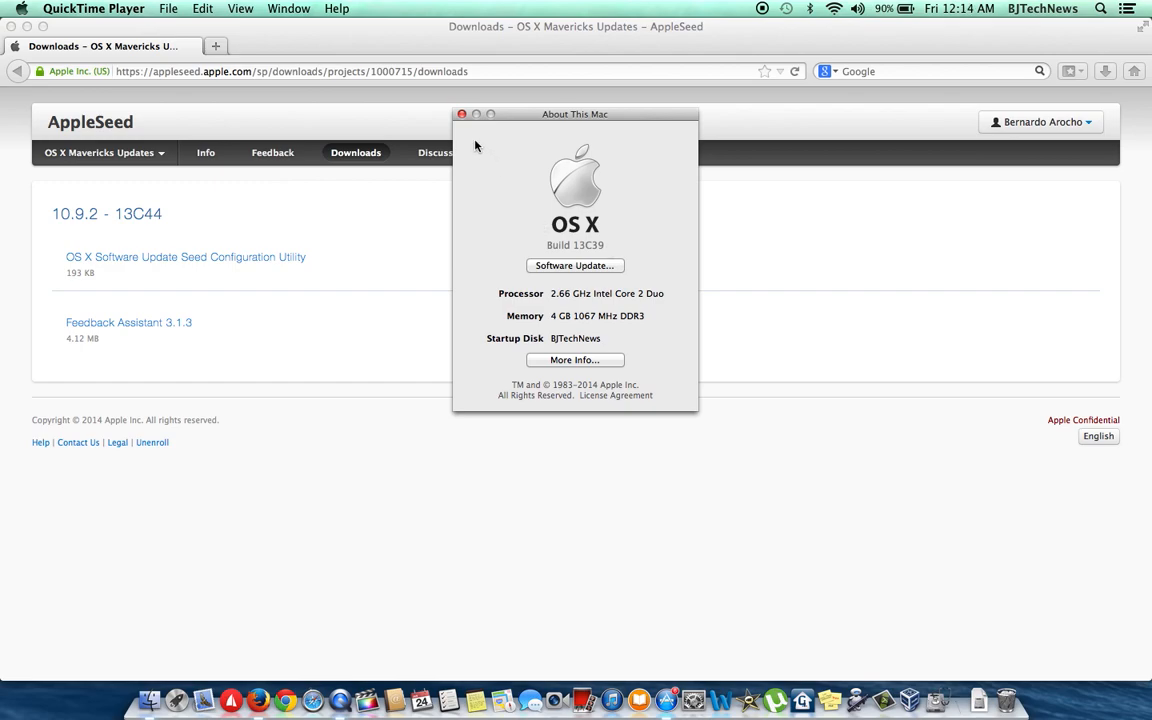
Use Software Update to list the Pre-release OS X Update Seed 10.9.2 in App Store Updates
left_click(491, 113)
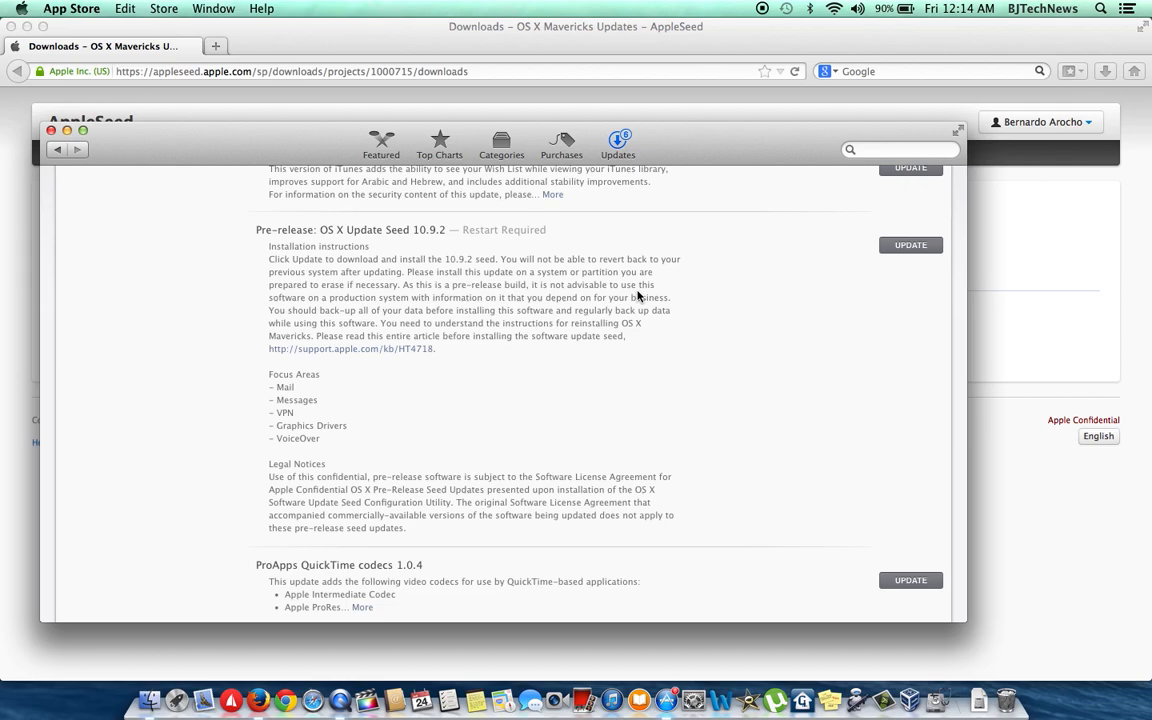
scroll("down", 3)
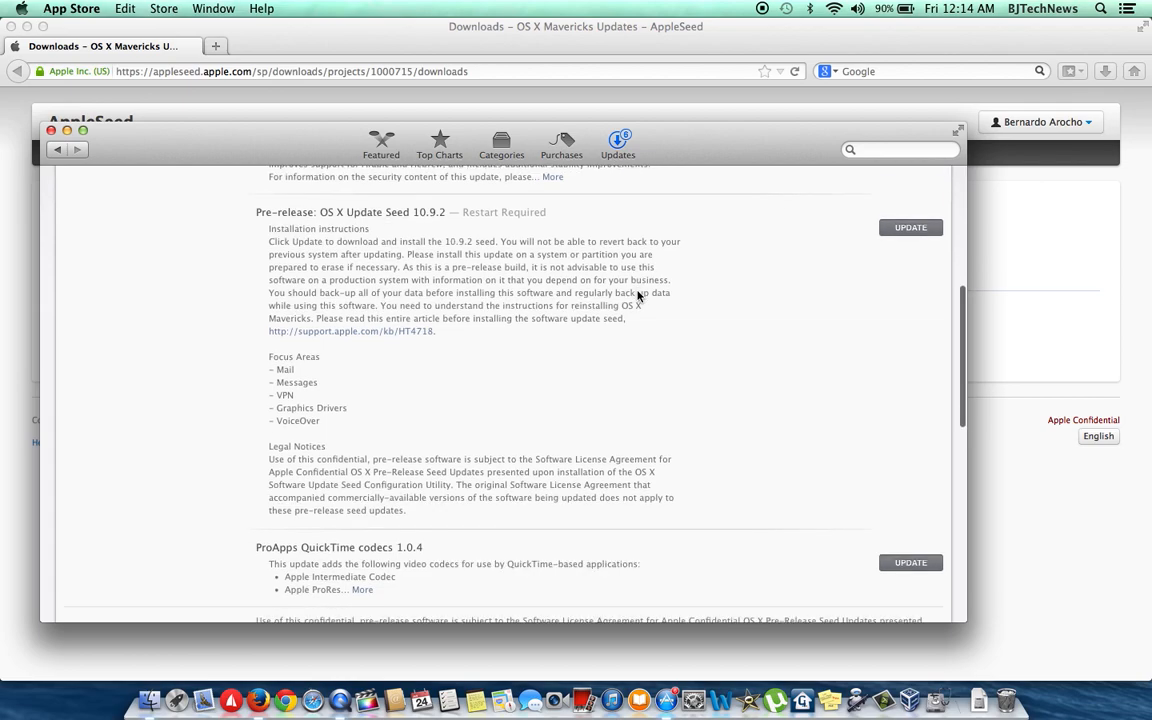
scroll("down", 3)
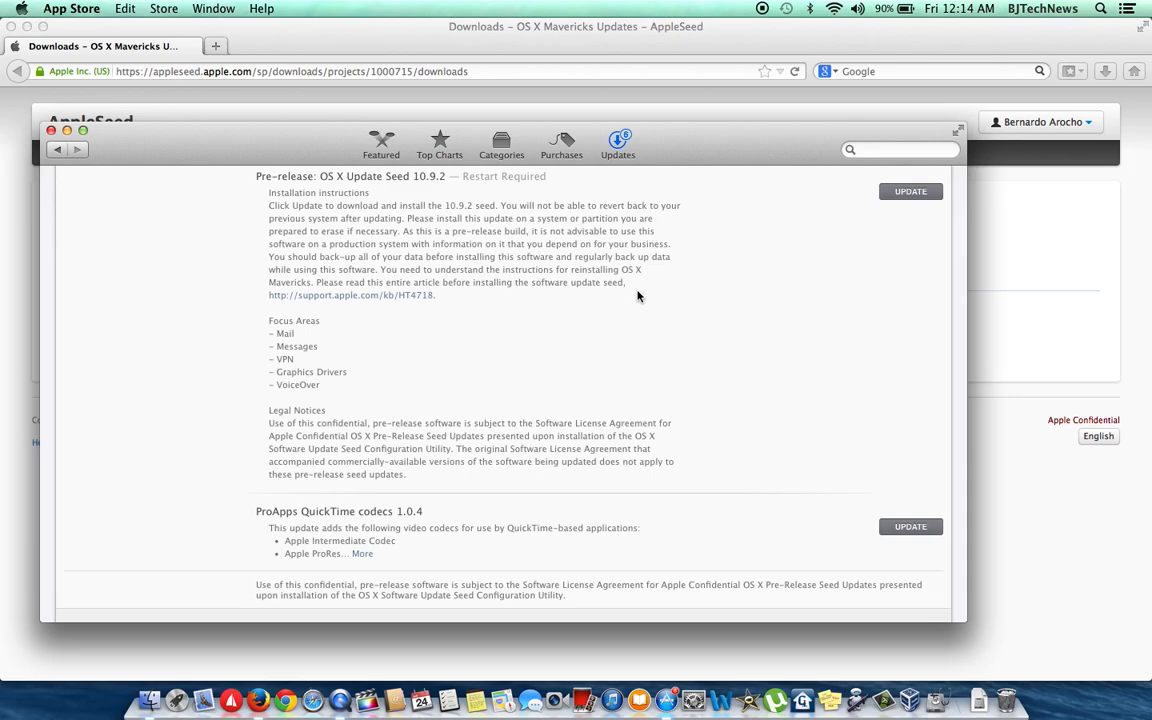
scroll("down", 3)
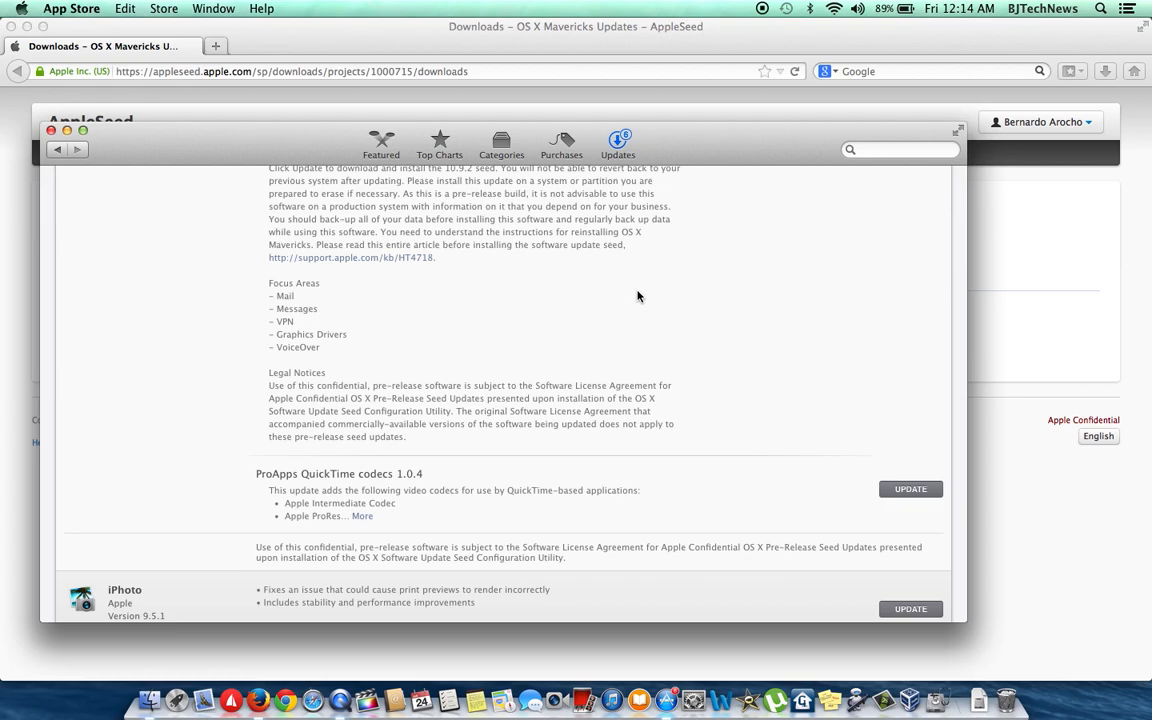
mouse_move(797, 377)
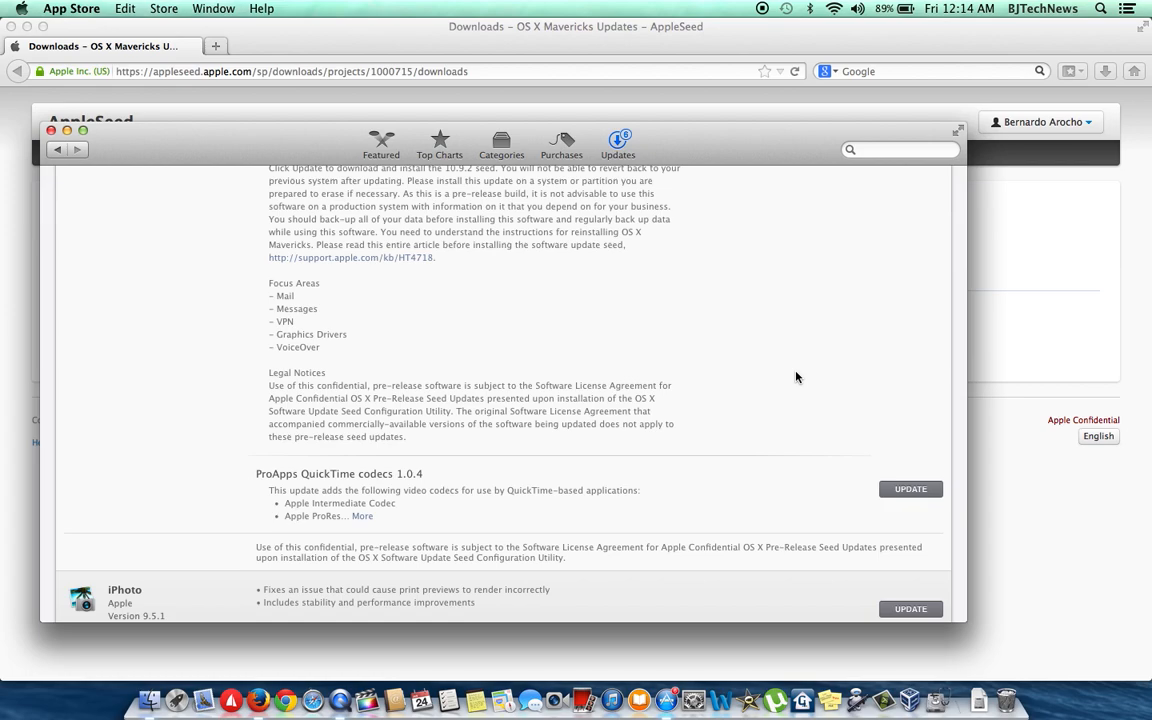
mouse_move(805, 399)
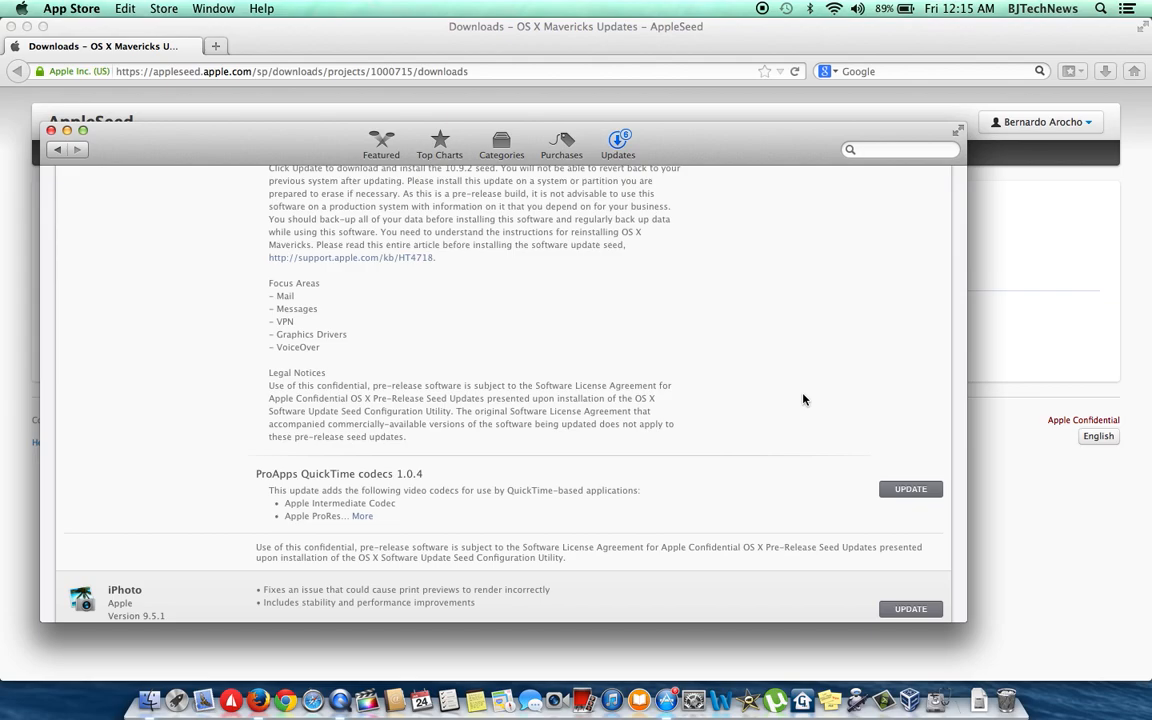
Start updating Pre-release: OS X Update Seed 10.9.2, bringing up the download-and-restart warning
scroll("down", 3)
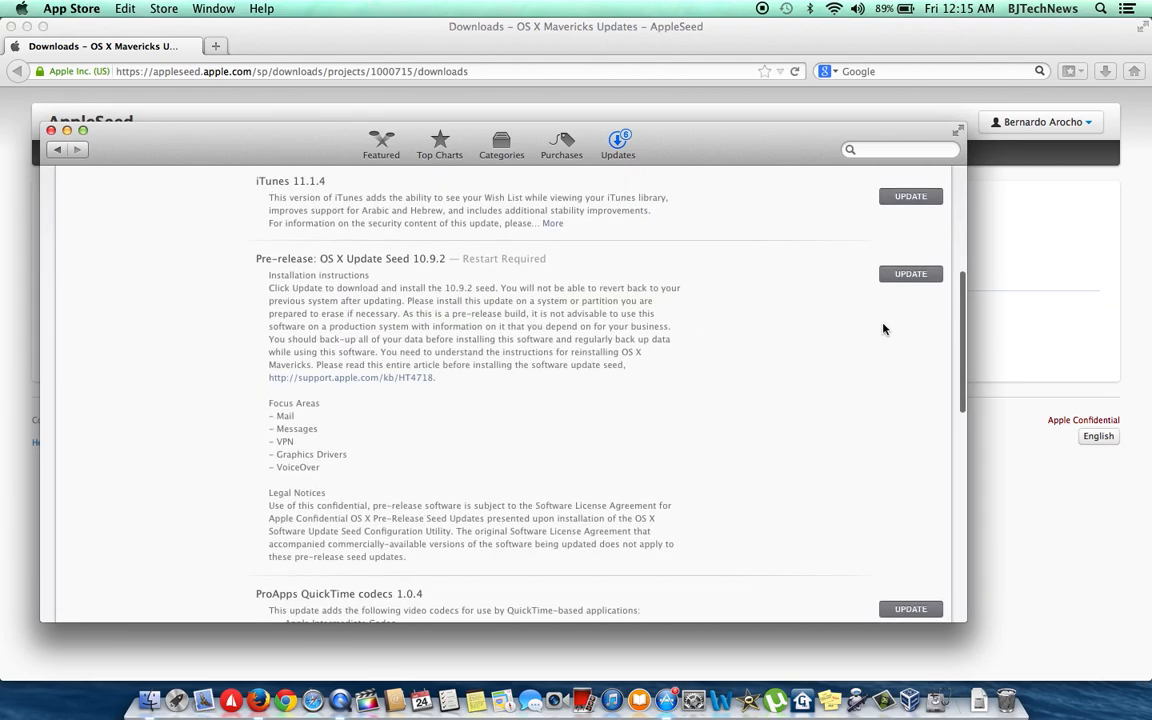
left_click(910, 273)
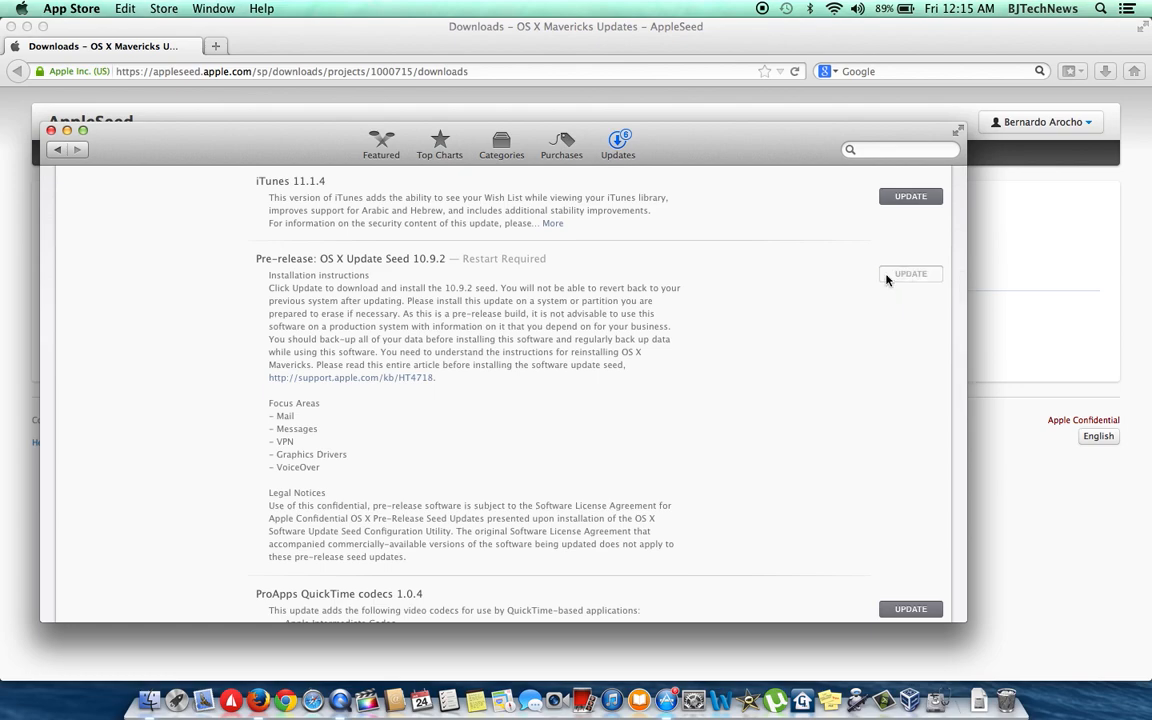
left_click(909, 273)
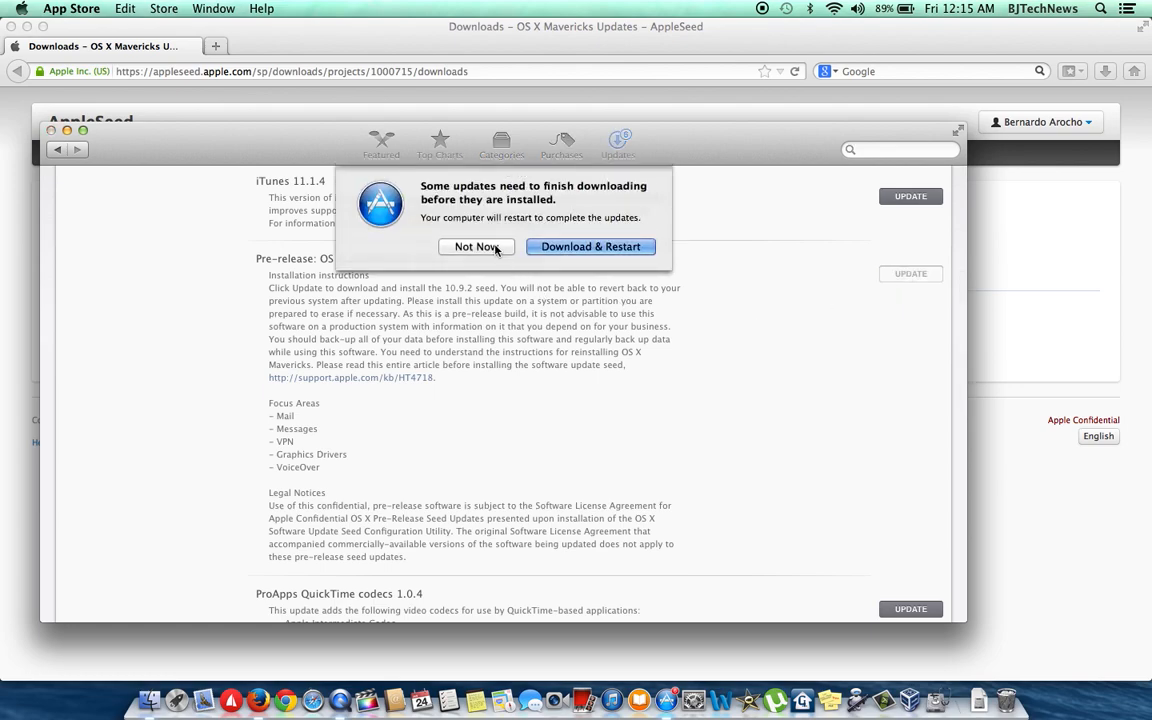
Choose Not Now so the 649 MB seed downloads without restarting
left_click(590, 246)
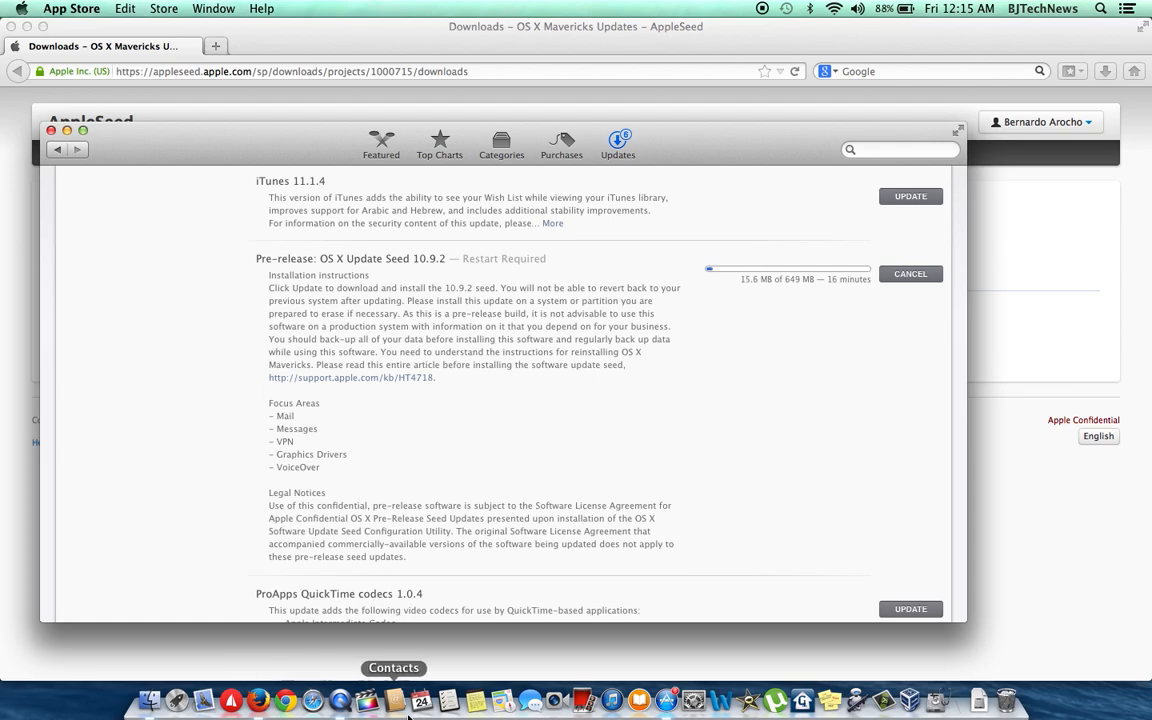
mouse_move(362, 710)
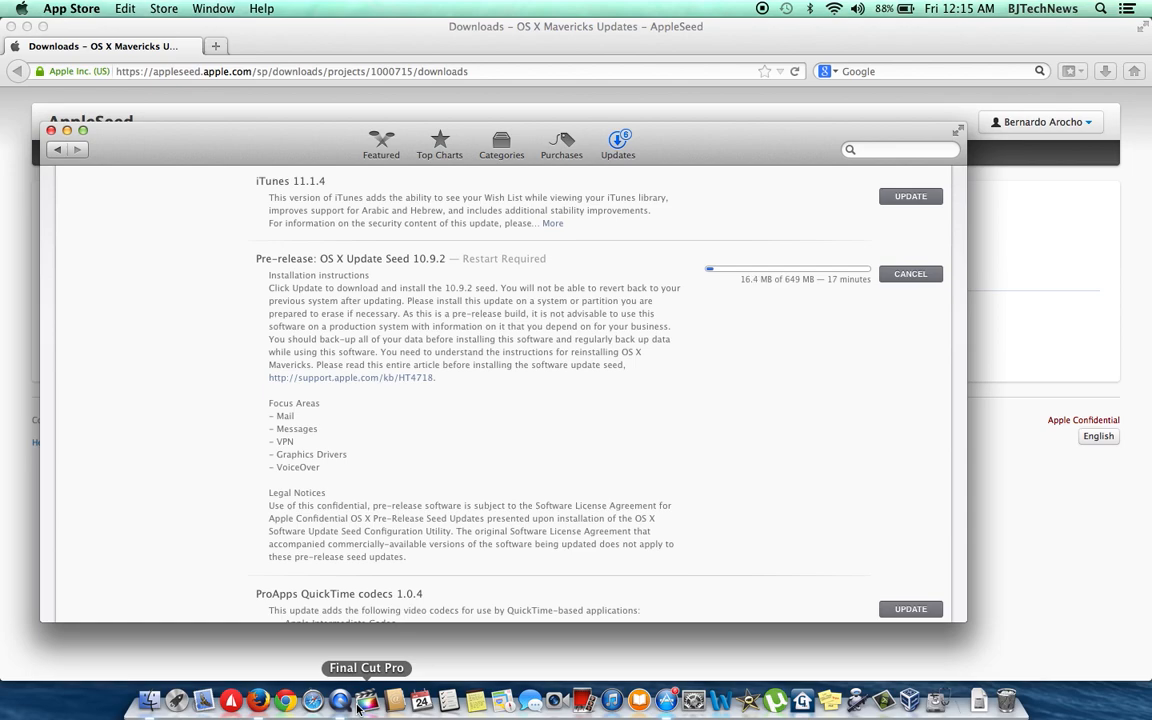